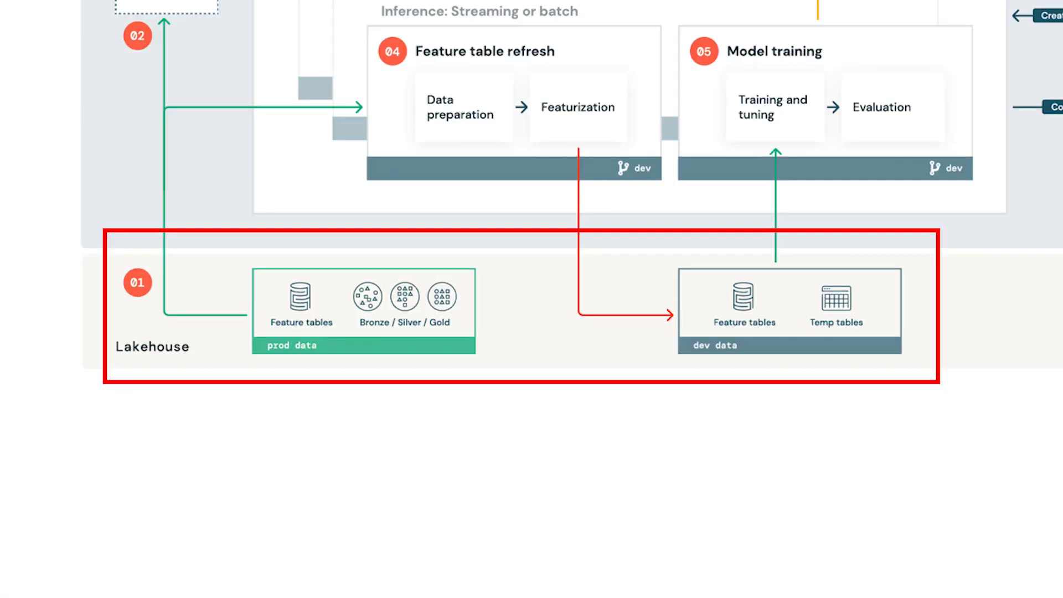
{"action": "scroll", "scroll_direction": "down", "scroll_amount": 3}
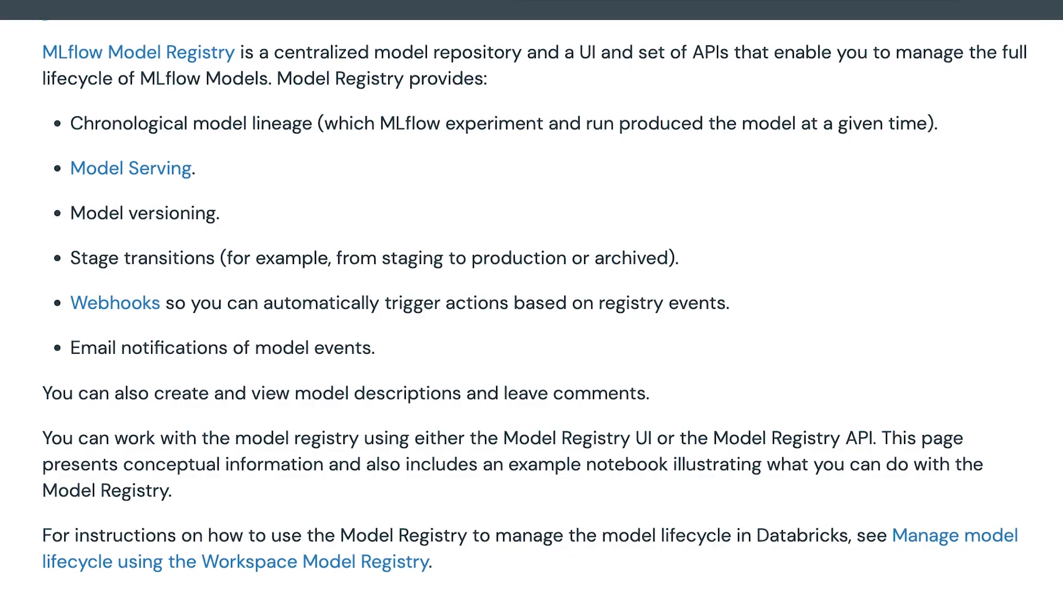